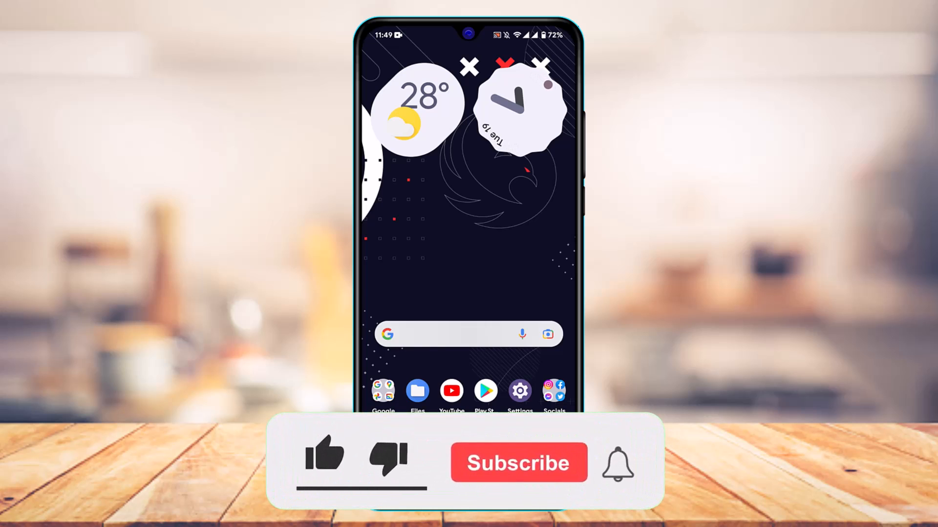
# Step: Launch Snapchat from the Android home screen to reach its camera view
pyautogui.click(323, 461)
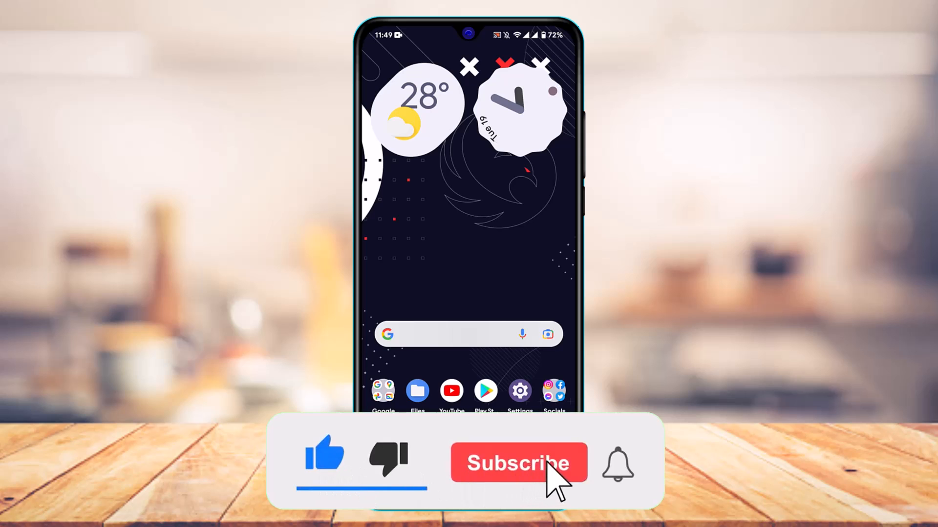
pyautogui.click(519, 463)
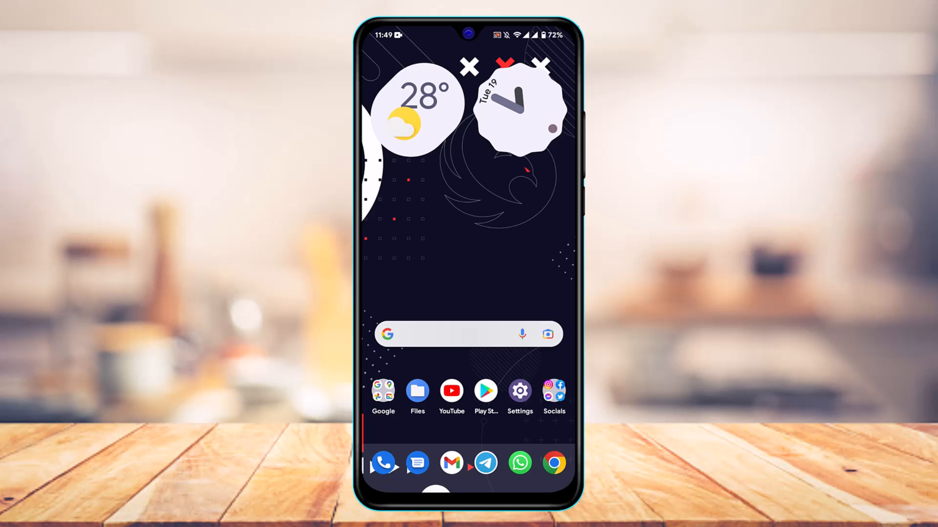
pyautogui.click(554, 392)
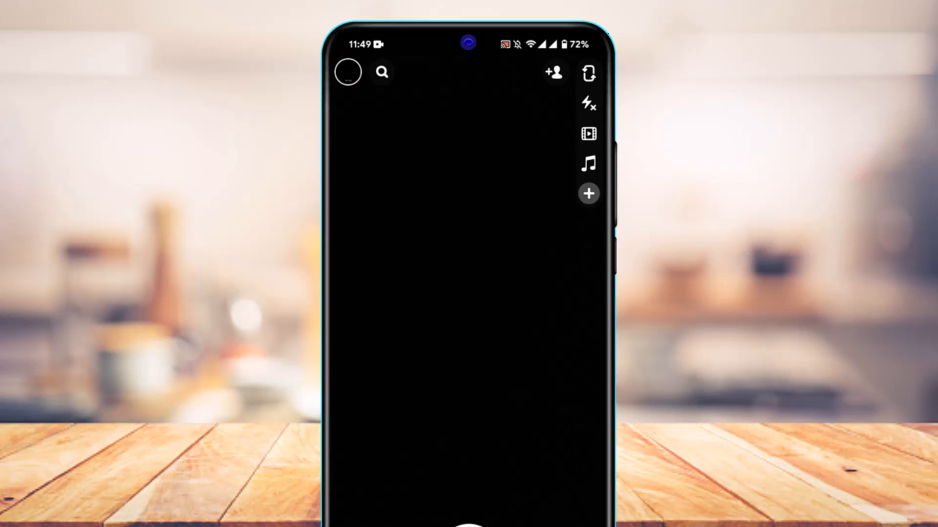
# Step: Open your profile page and scroll down to the My Stories section
pyautogui.click(347, 73)
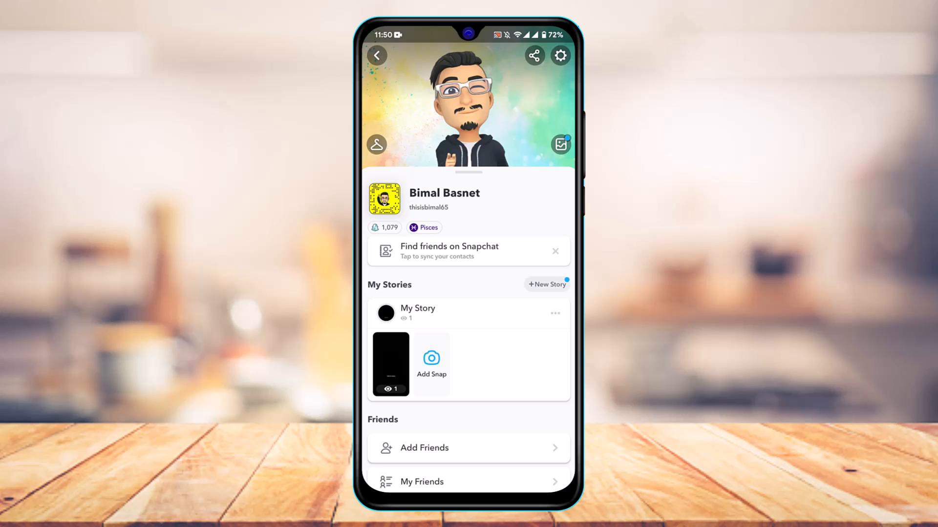
pyautogui.scroll(-3)
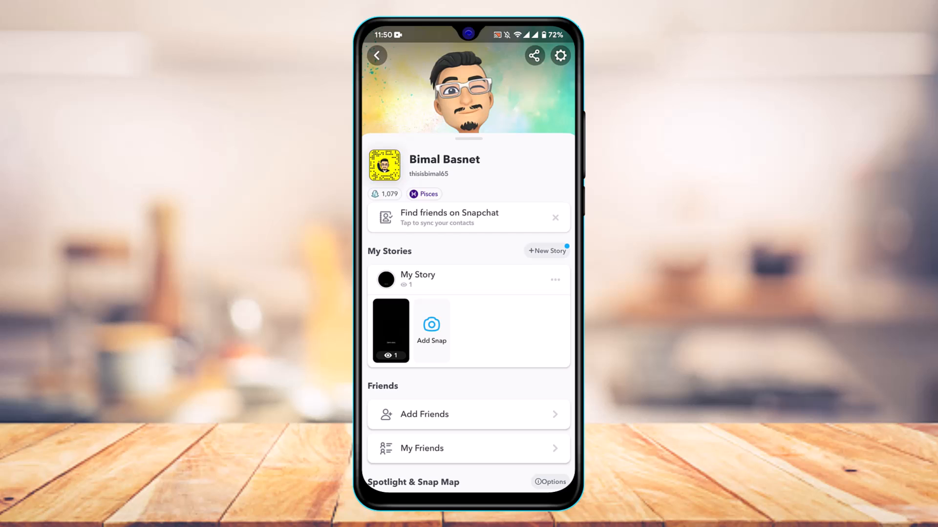
# Step: Play My Story, showing the 'Demo story' snap with 1 view
pyautogui.click(390, 330)
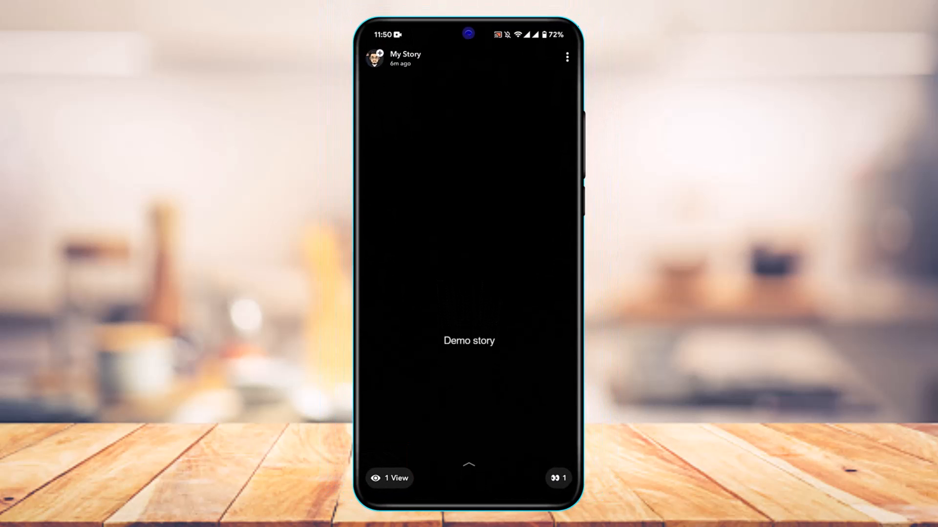
# Step: View the story's viewer list, then open the Send To screen for the Demo snap
pyautogui.click(468, 466)
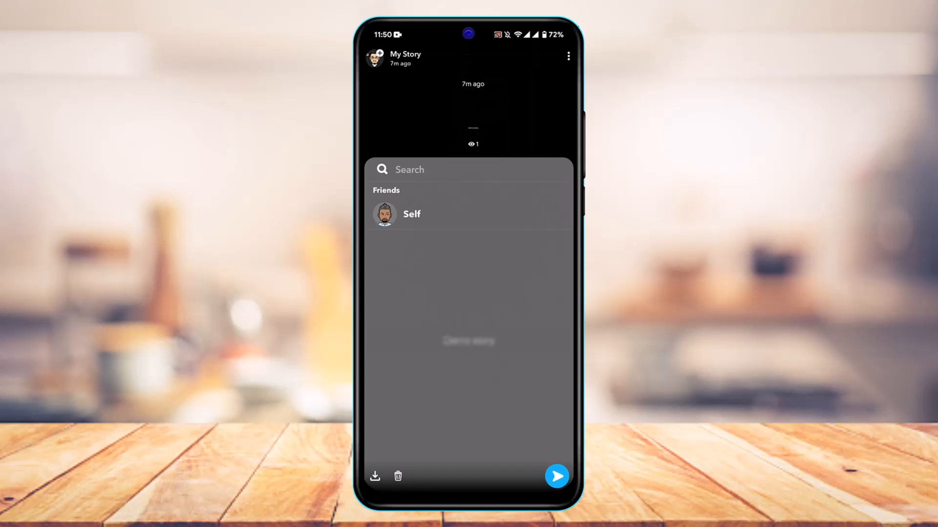
pyautogui.click(468, 214)
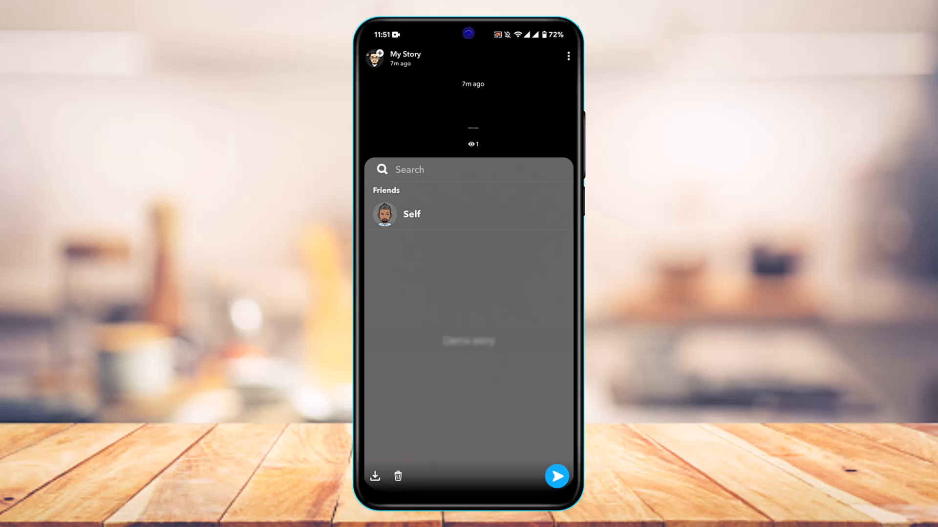
pyautogui.click(556, 476)
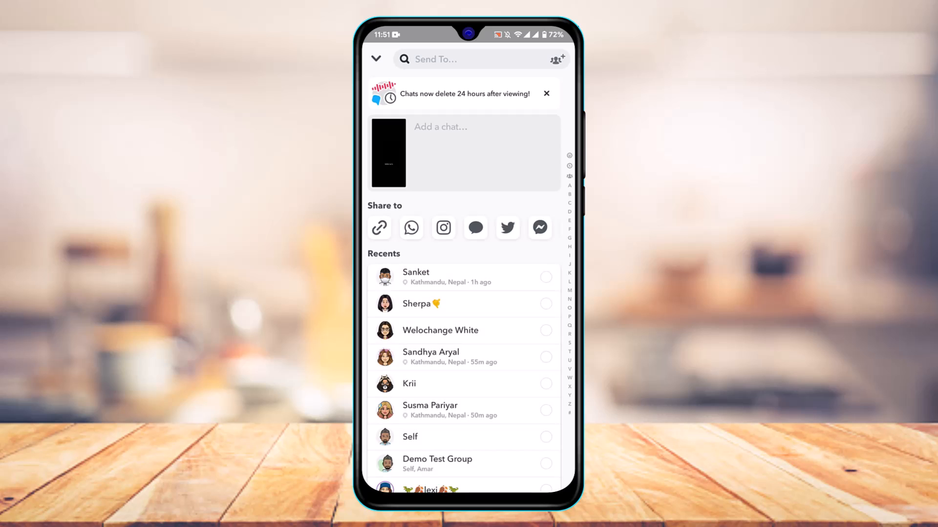